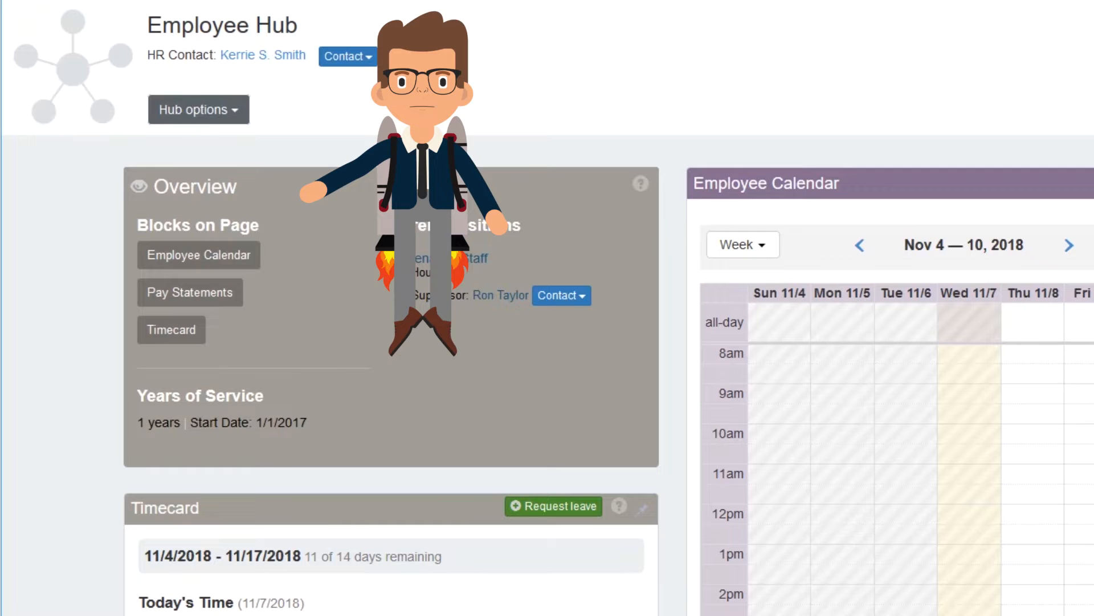
Start a new leave request from the hub's Leave actions, returning to the overview
left_click(198, 109)
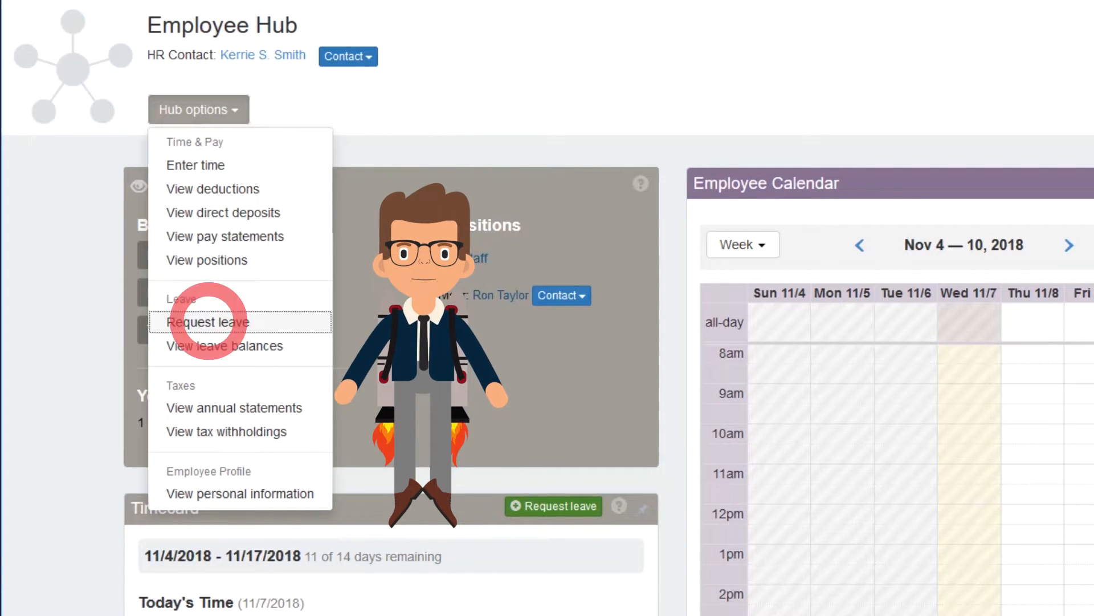
left_click(207, 321)
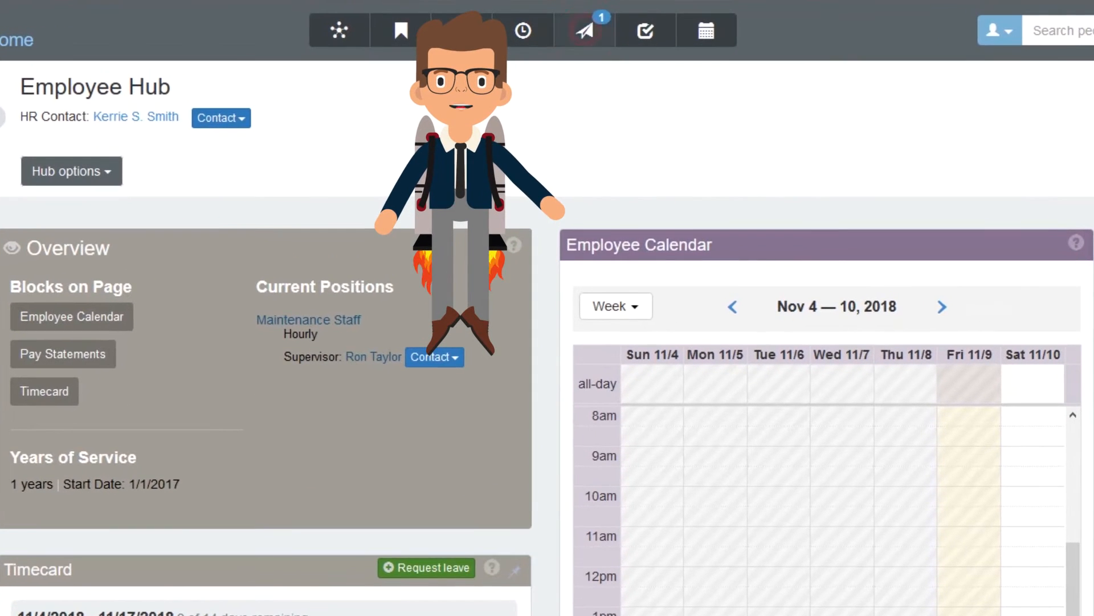
Read the 'Leave Request Approved' message for the 12/24/2018 request from recent messages
left_click(583, 30)
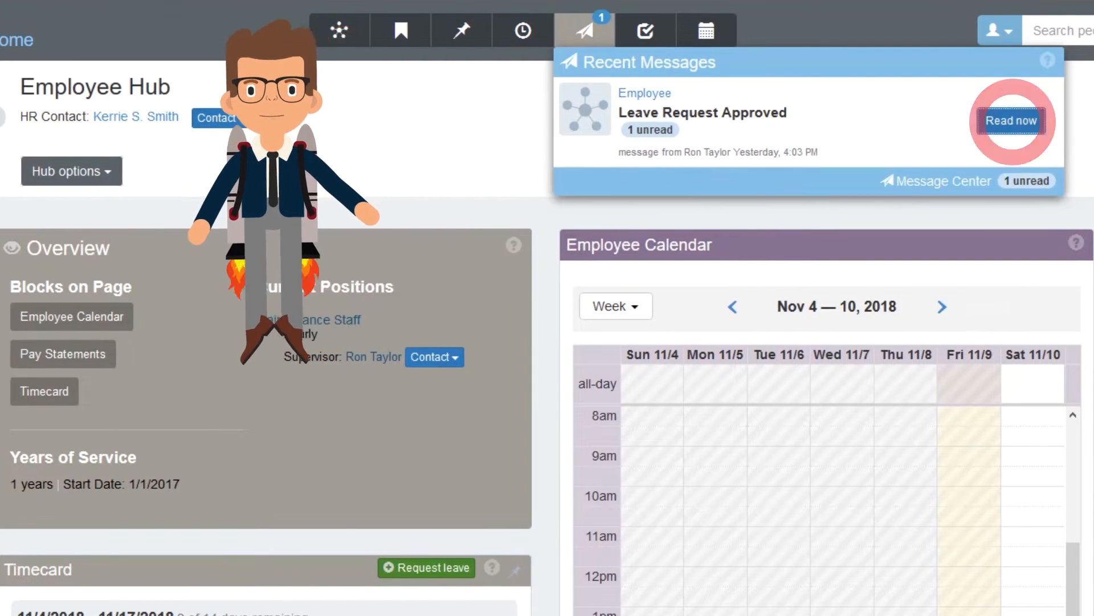
left_click(1012, 120)
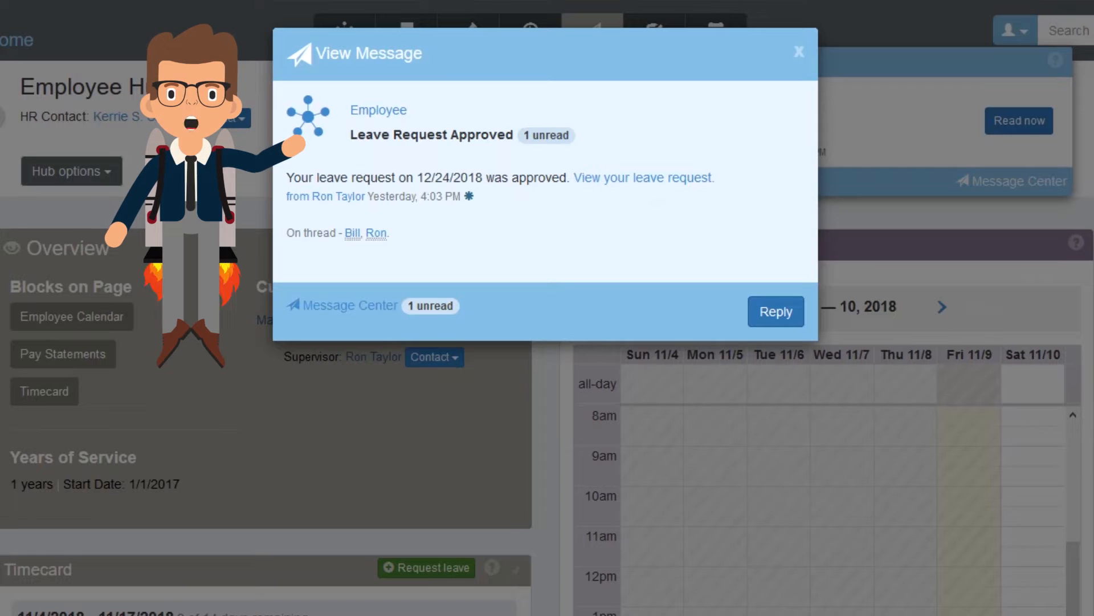